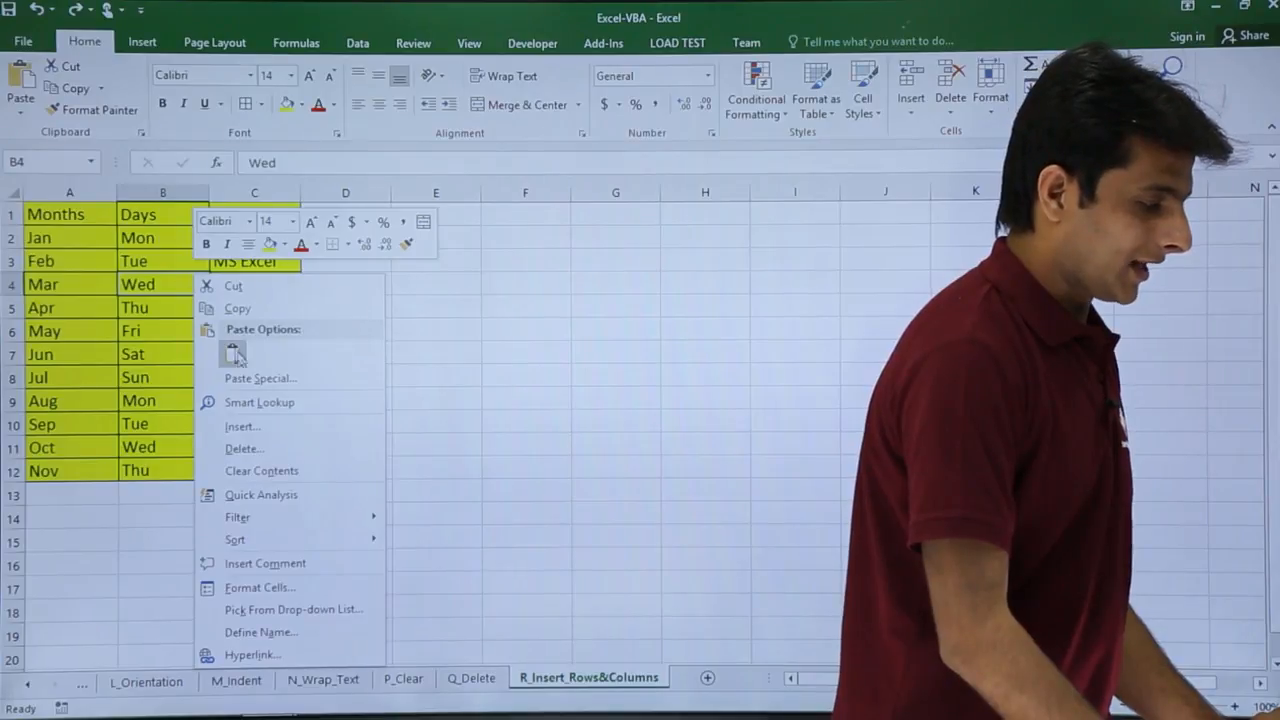
- Preview the Entire row and Entire column insert options at B4, then cancel without inserting
left_click(242, 425)
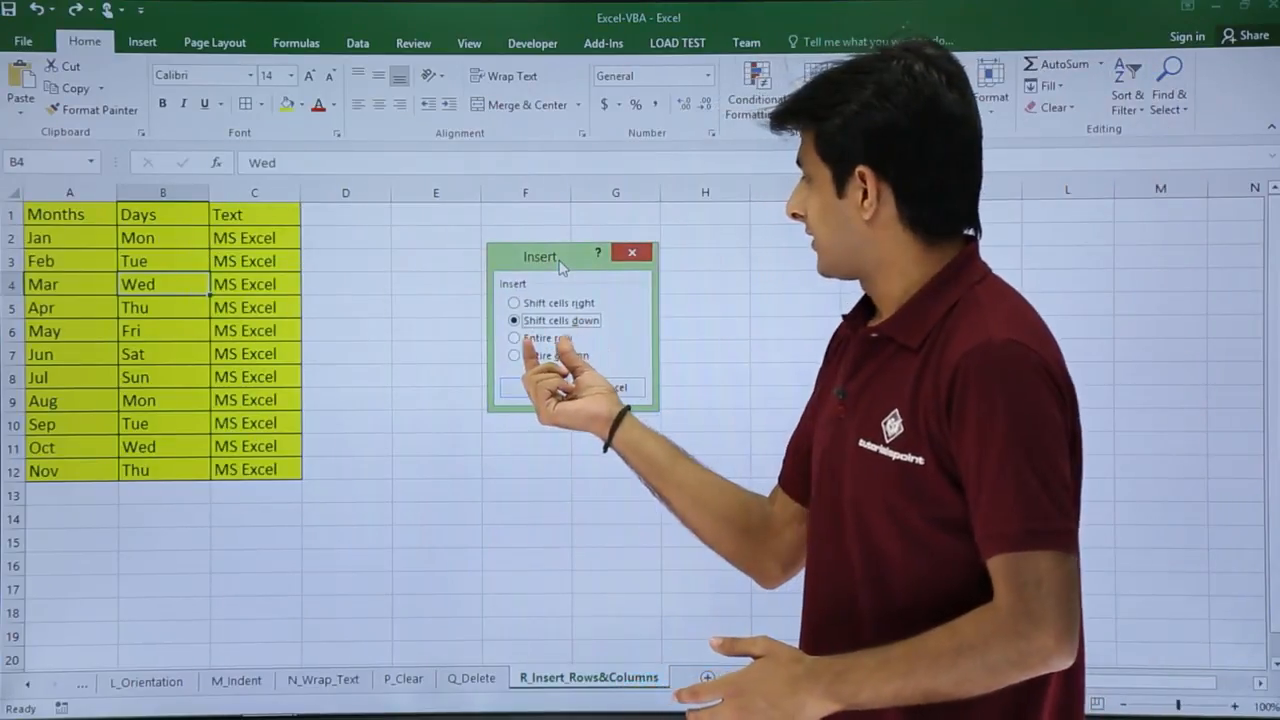
left_click(514, 338)
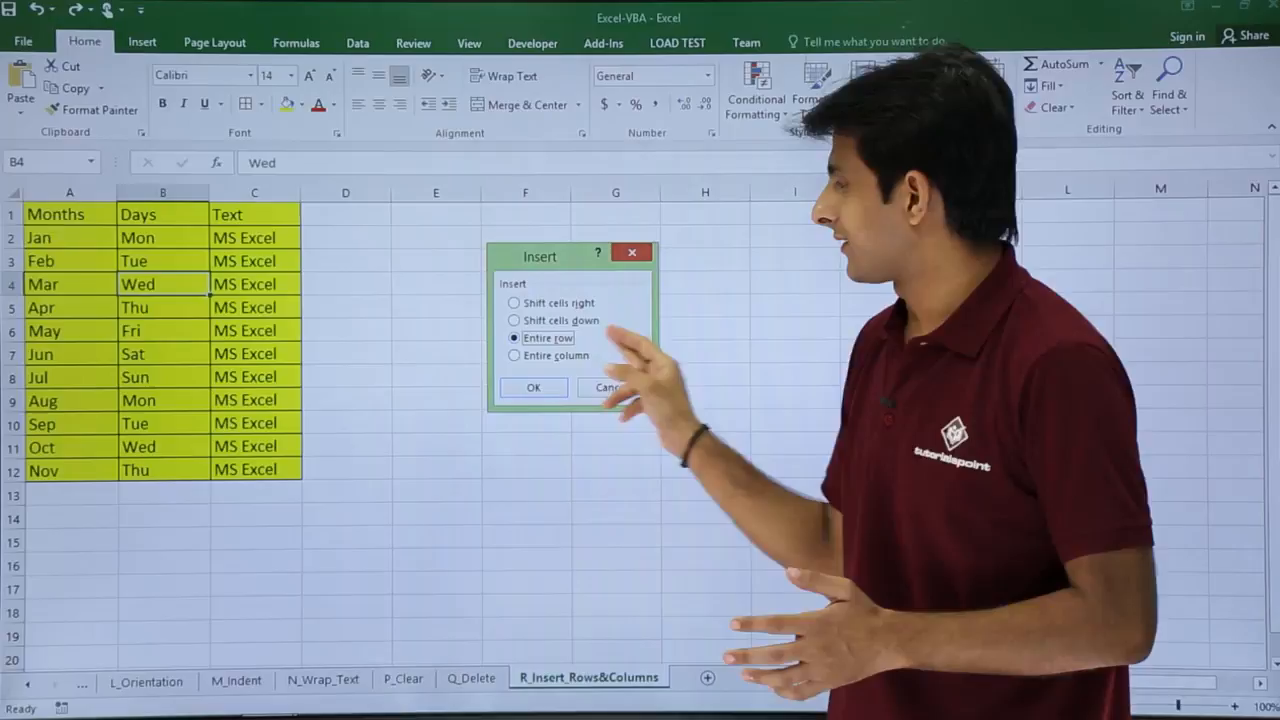
left_click(514, 355)
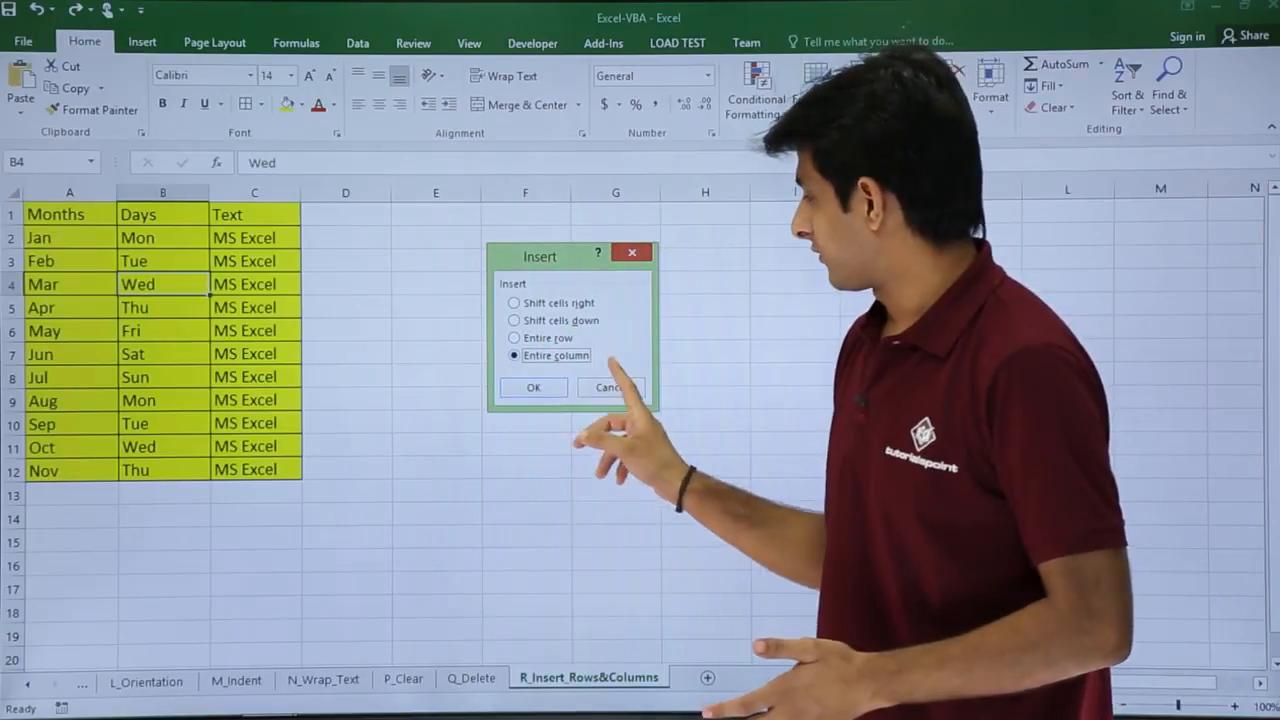
left_click(609, 387)
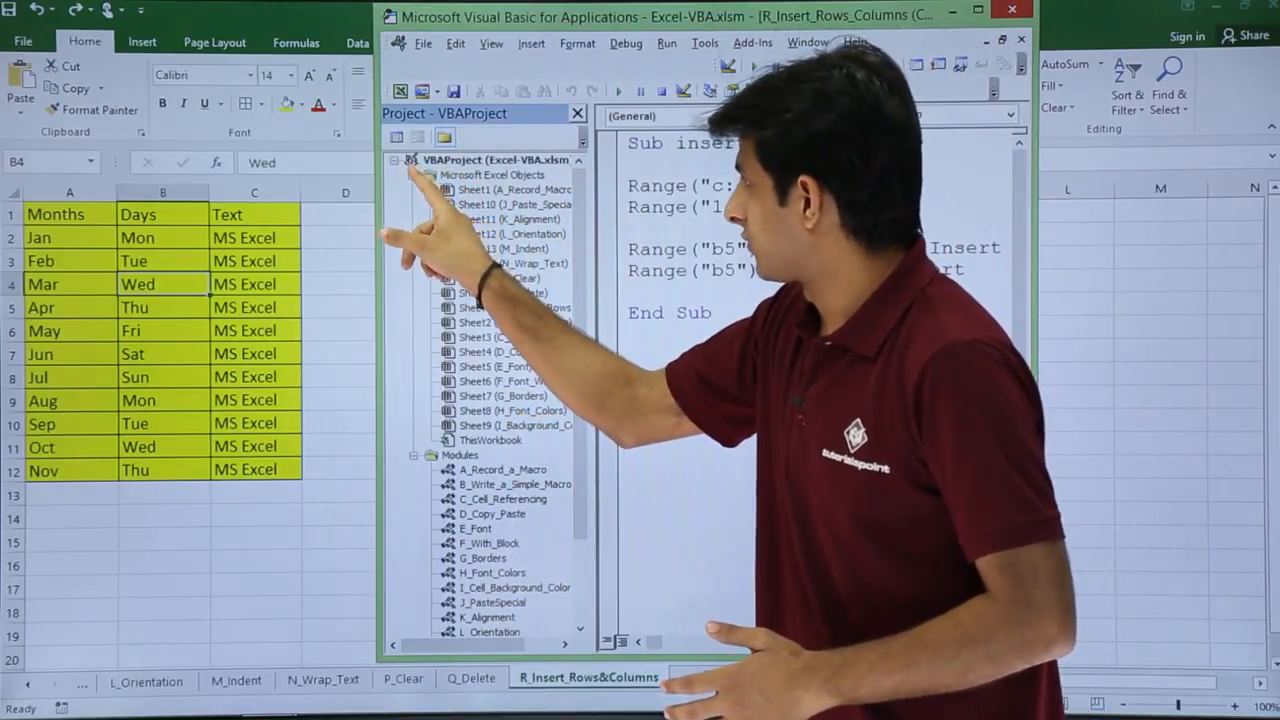
- Collapse Microsoft Excel Objects to reveal the R_Insert_Rows_Columns macro module
left_click(414, 175)
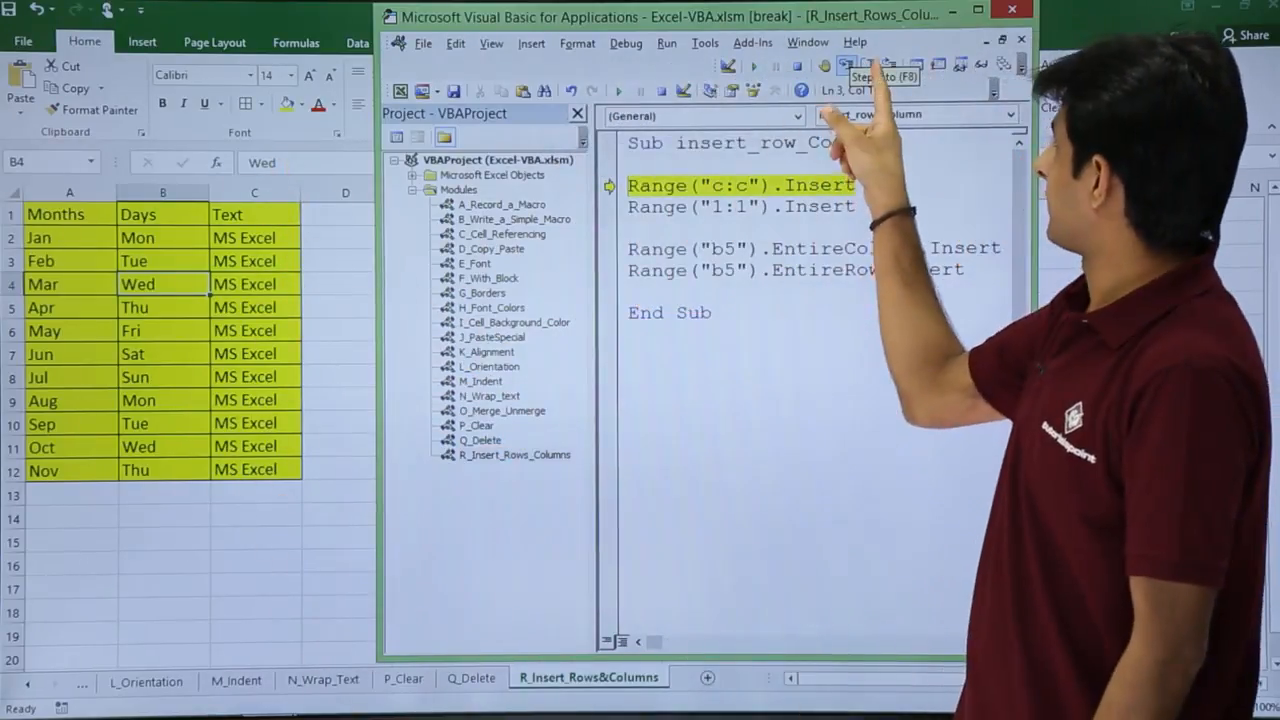
- Step the macro through Range("c:c").Insert, adding a blank column C
key("F8")
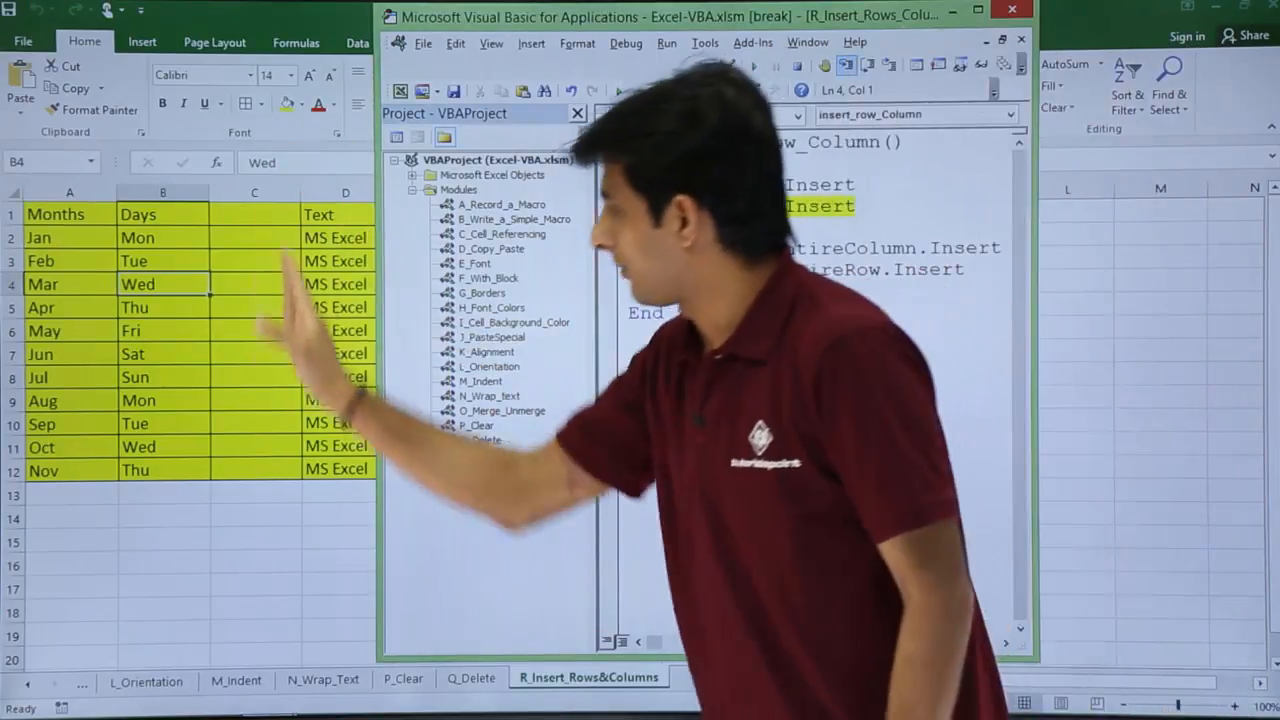